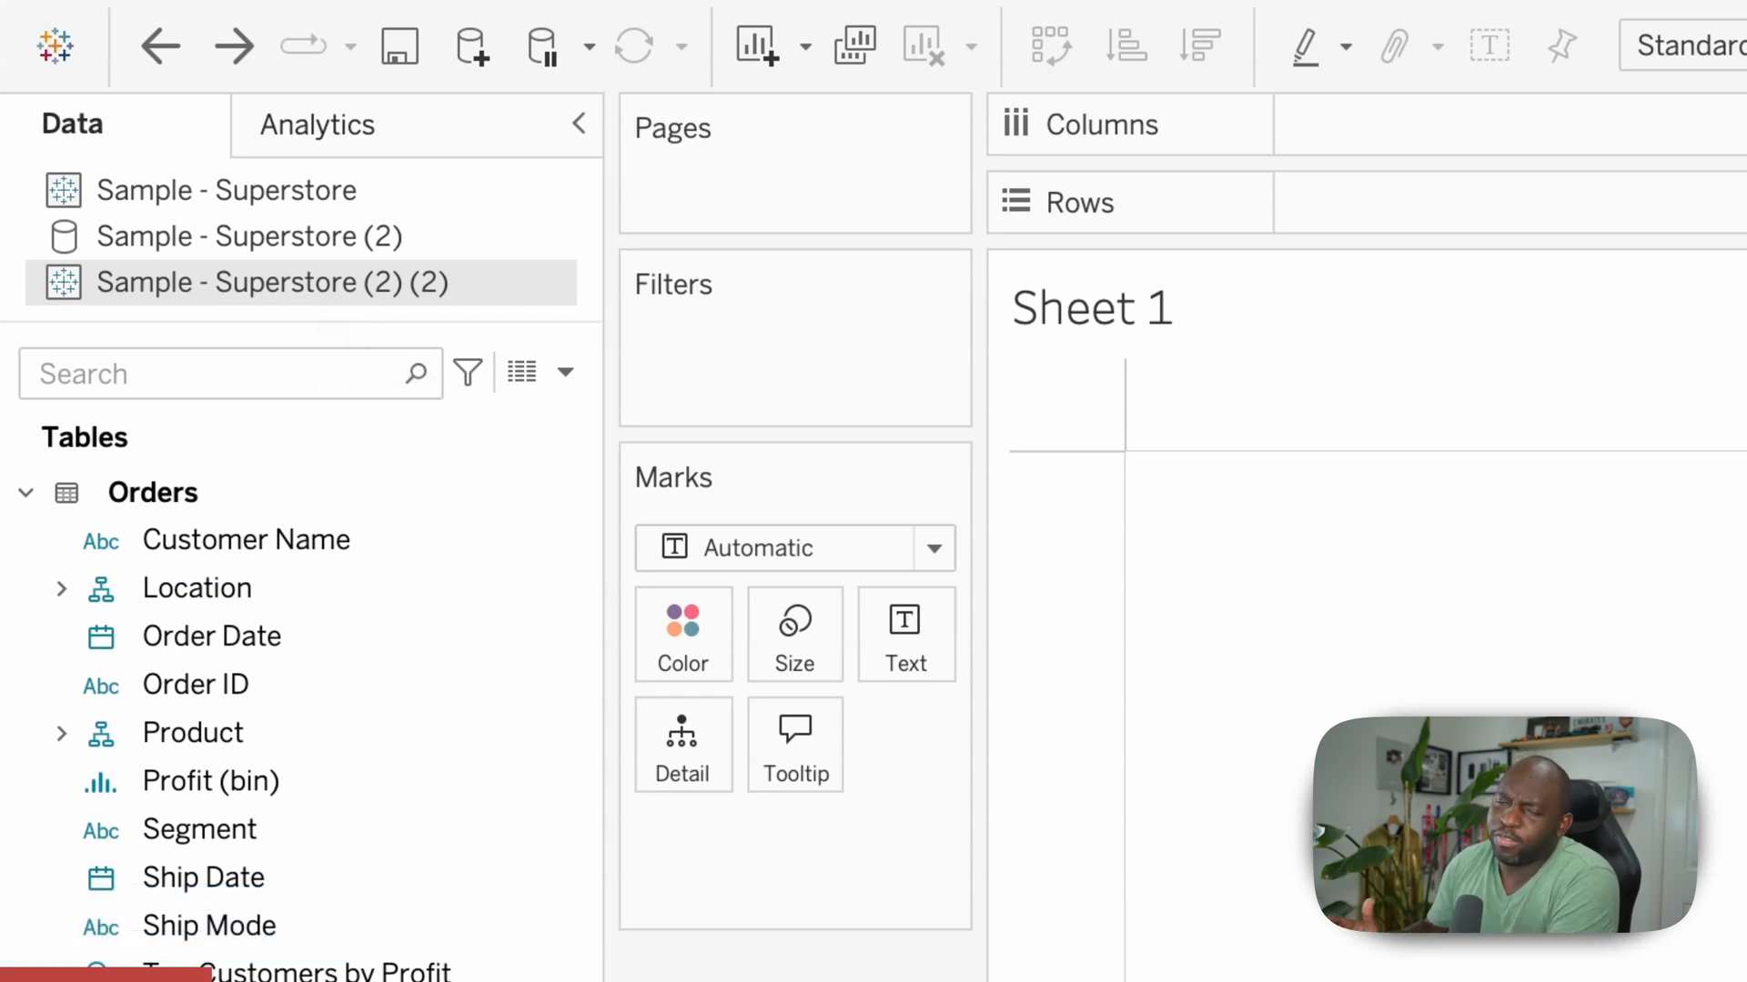
mouse_move(346, 391)
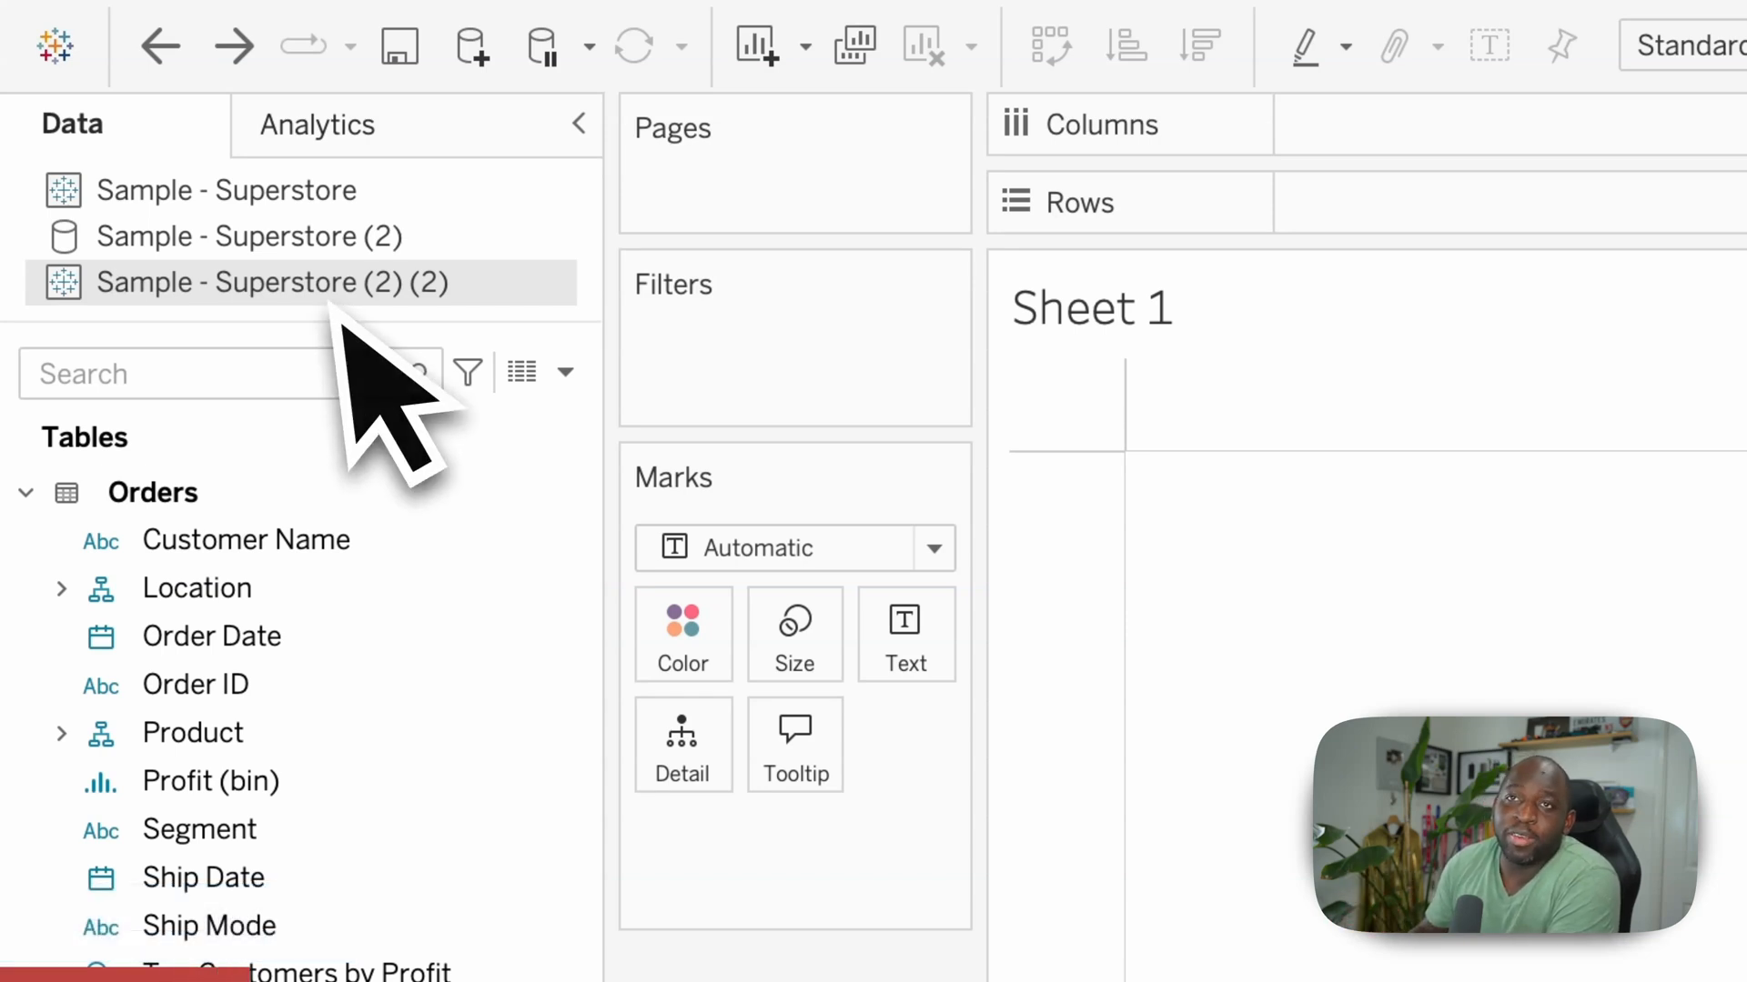
Step: Open the Edit Data Source page for Sample - Superstore (2) to view the Orders fields
right_click(250, 235)
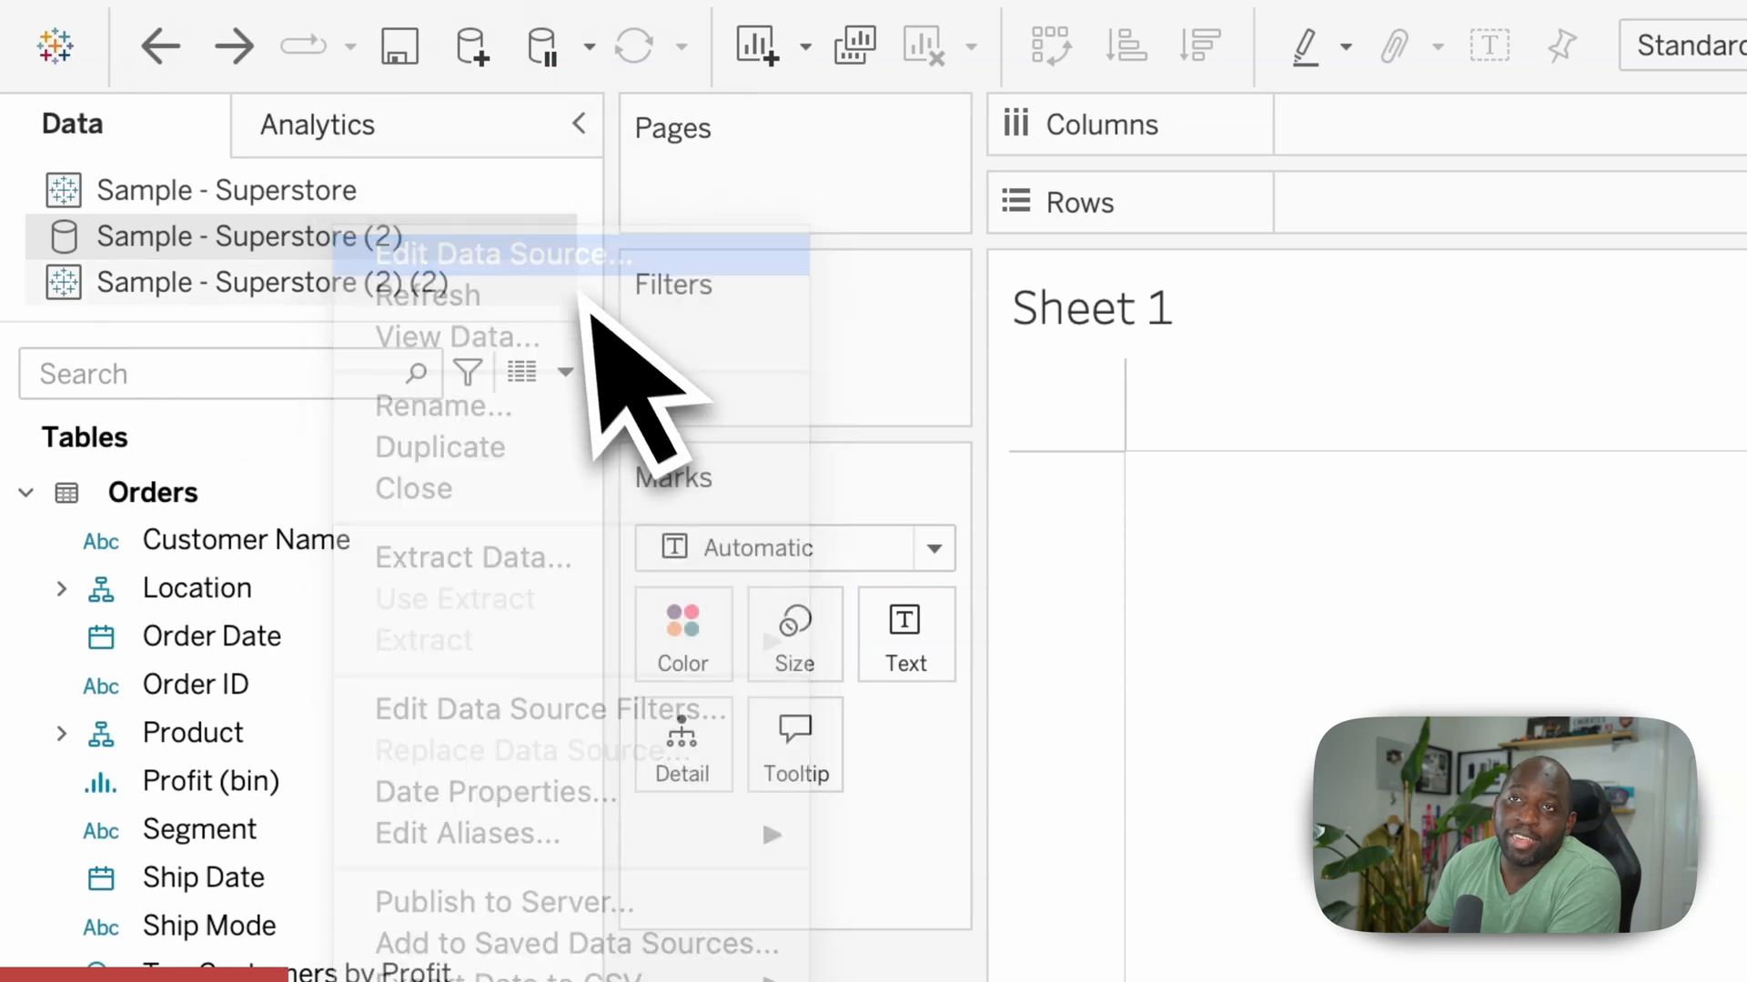
click(501, 254)
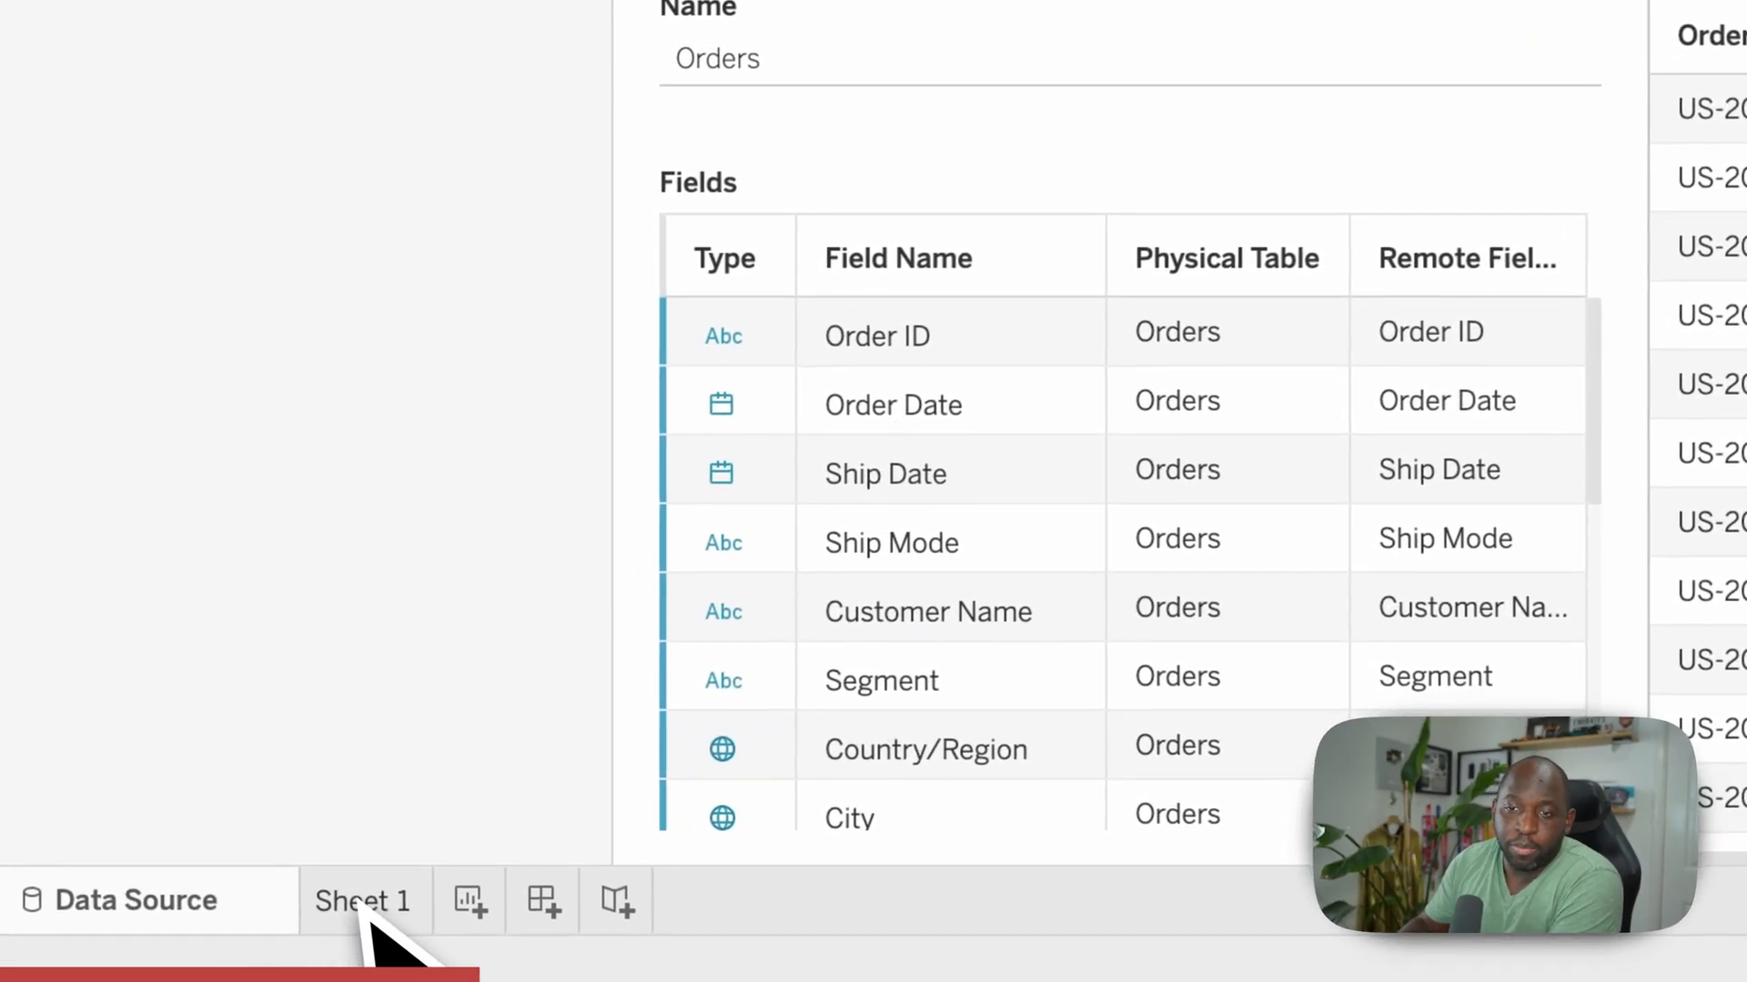
Step: Return to the empty Sheet 1 worksheet and select the Location field in Orders
click(363, 900)
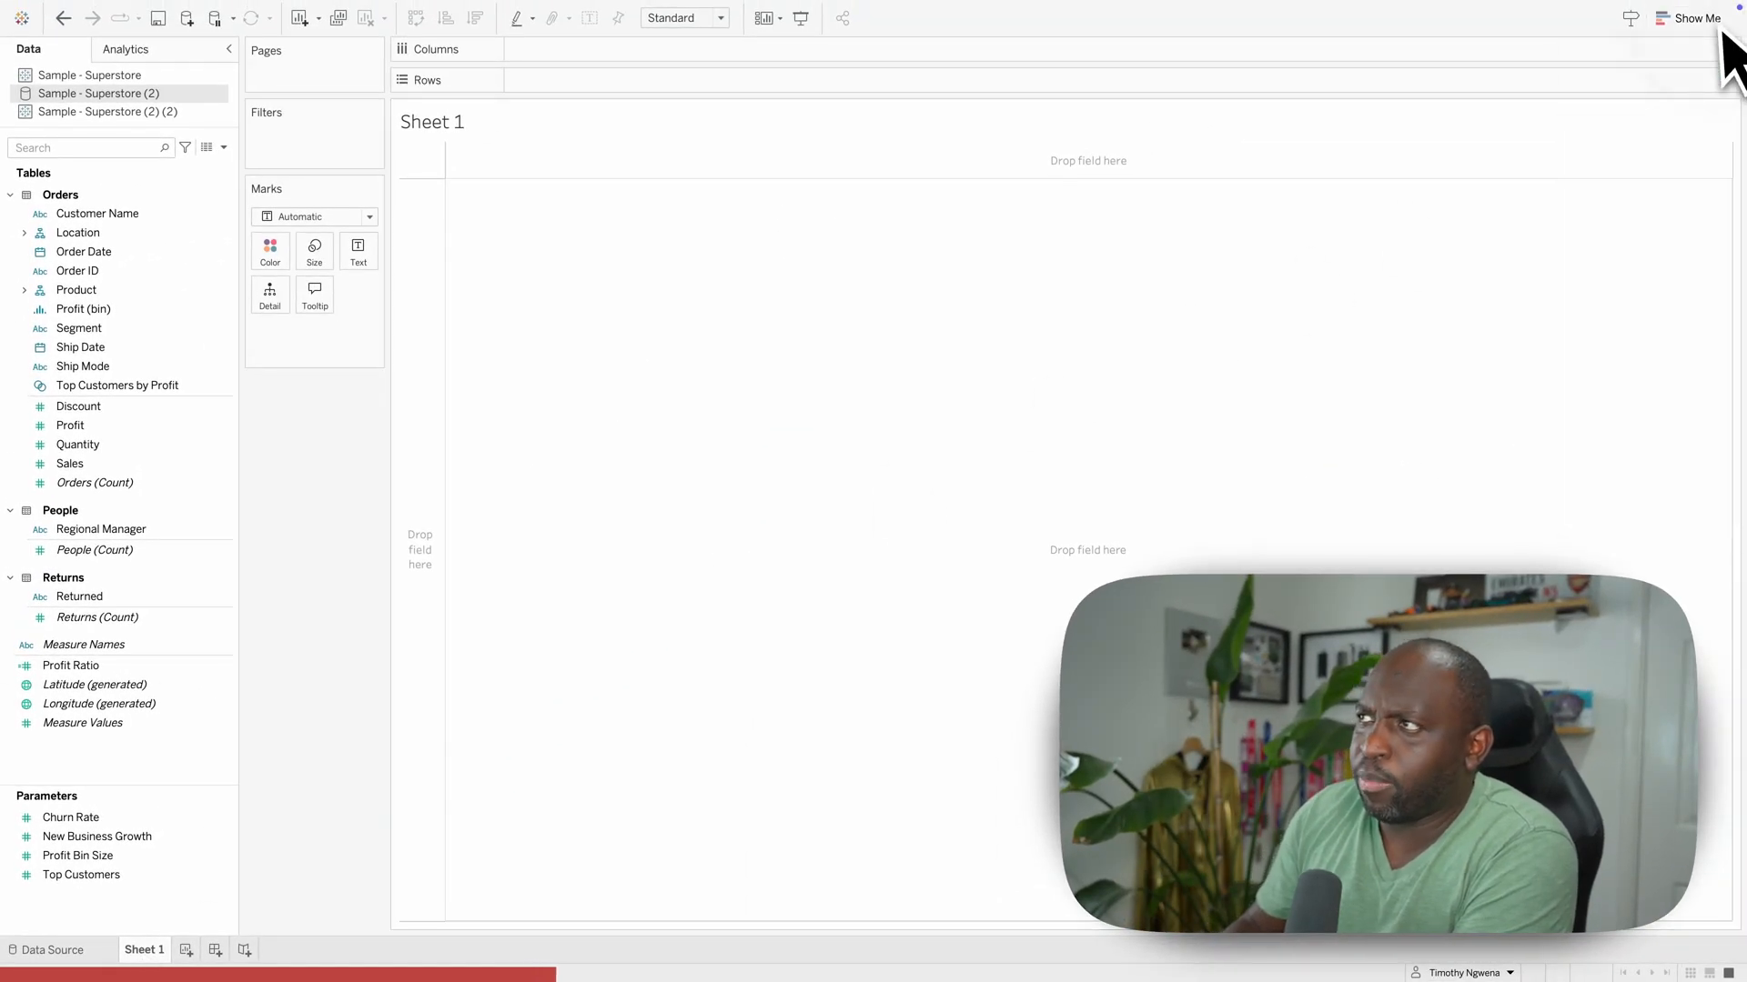
mouse_move(506, 417)
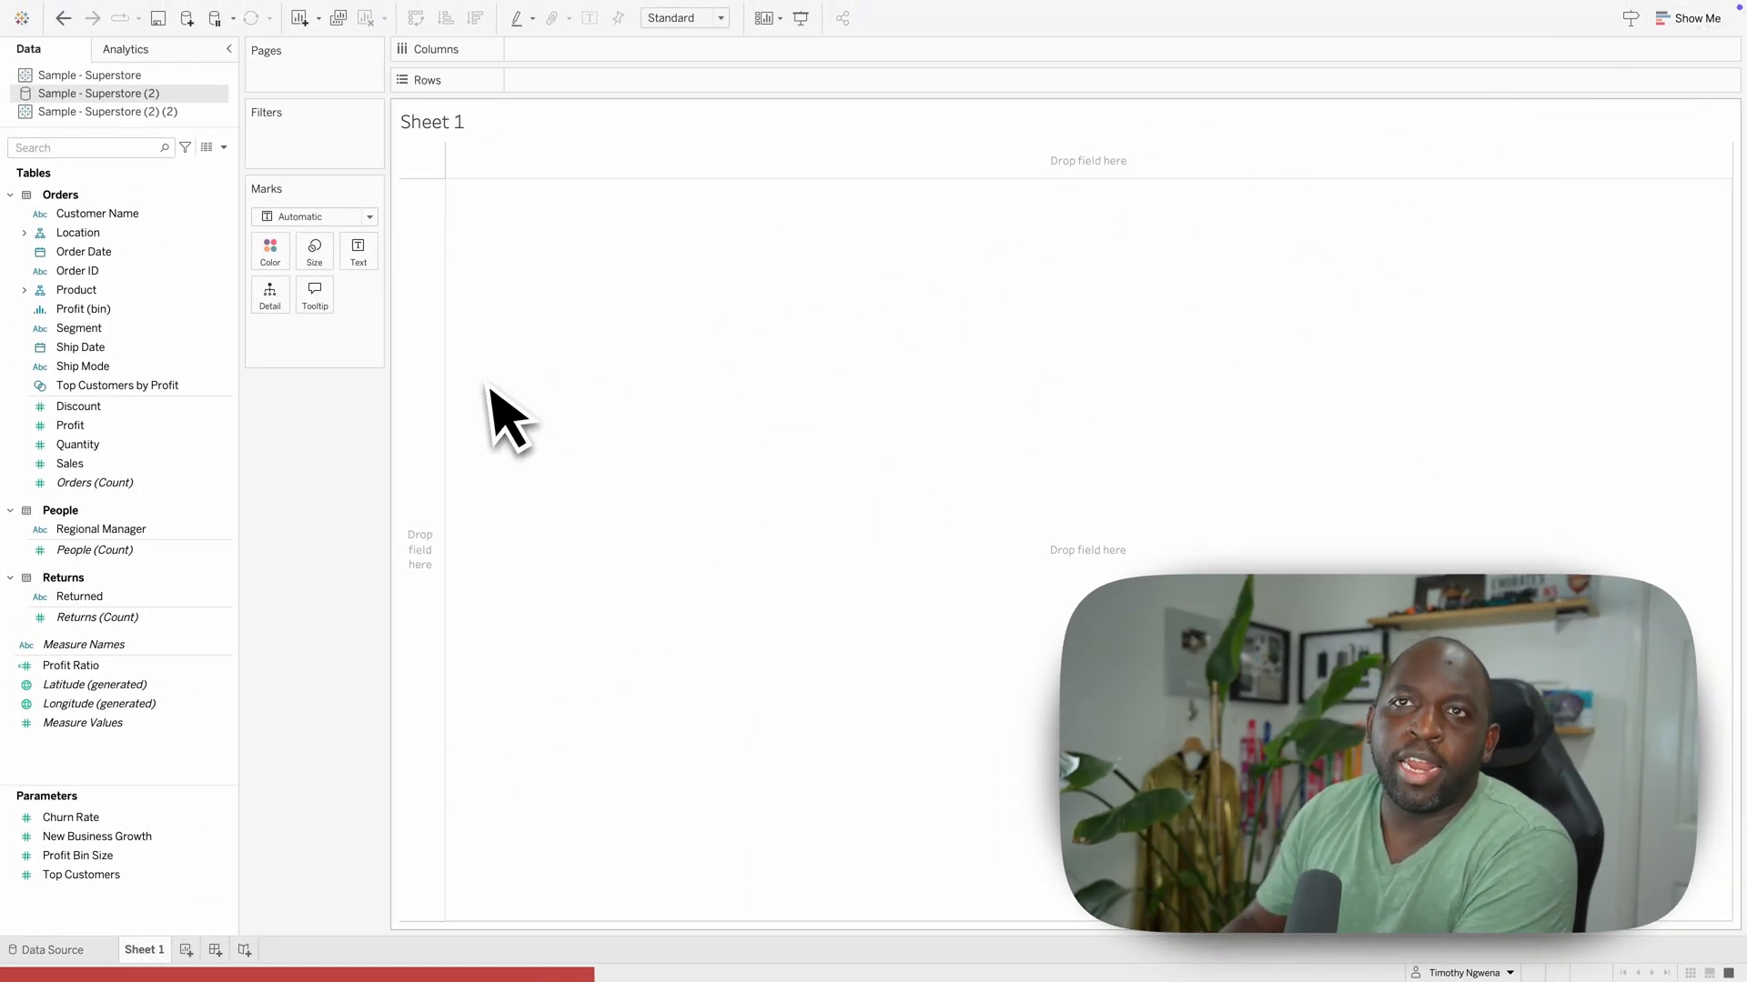
mouse_move(269, 251)
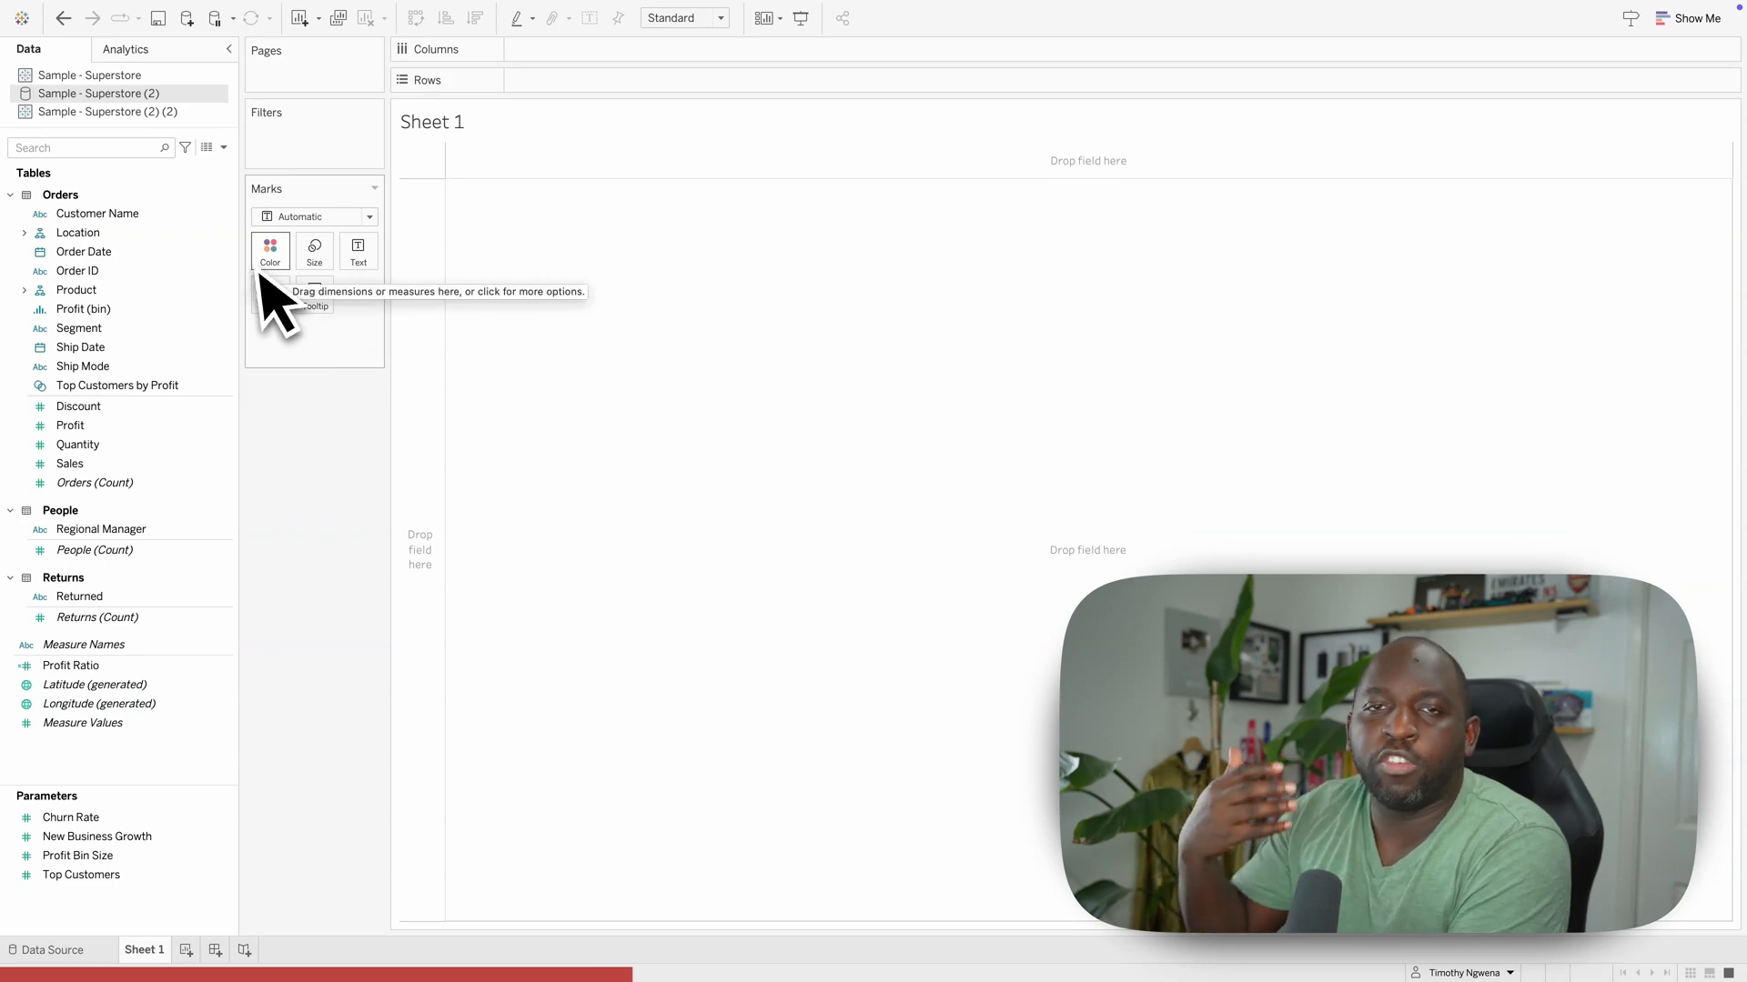
click(78, 232)
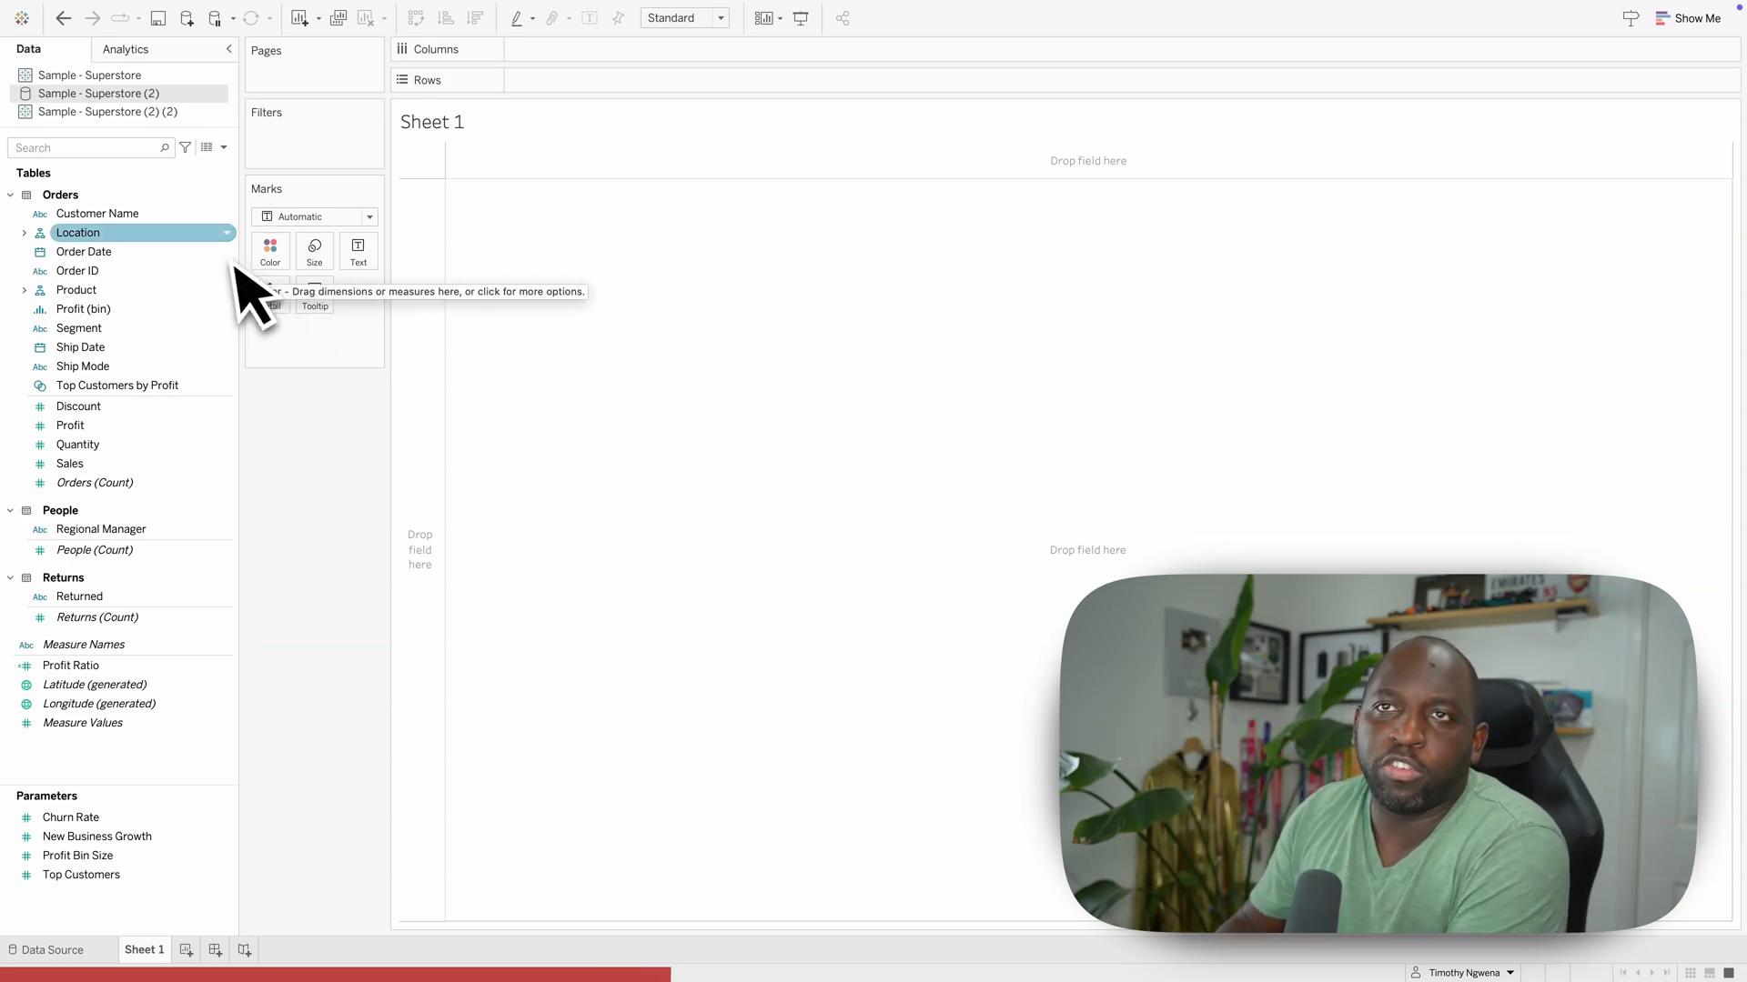
Step: Open Edit Data Source for the published Sample - Superstore (2) (2) to view its locked join model
right_click(109, 111)
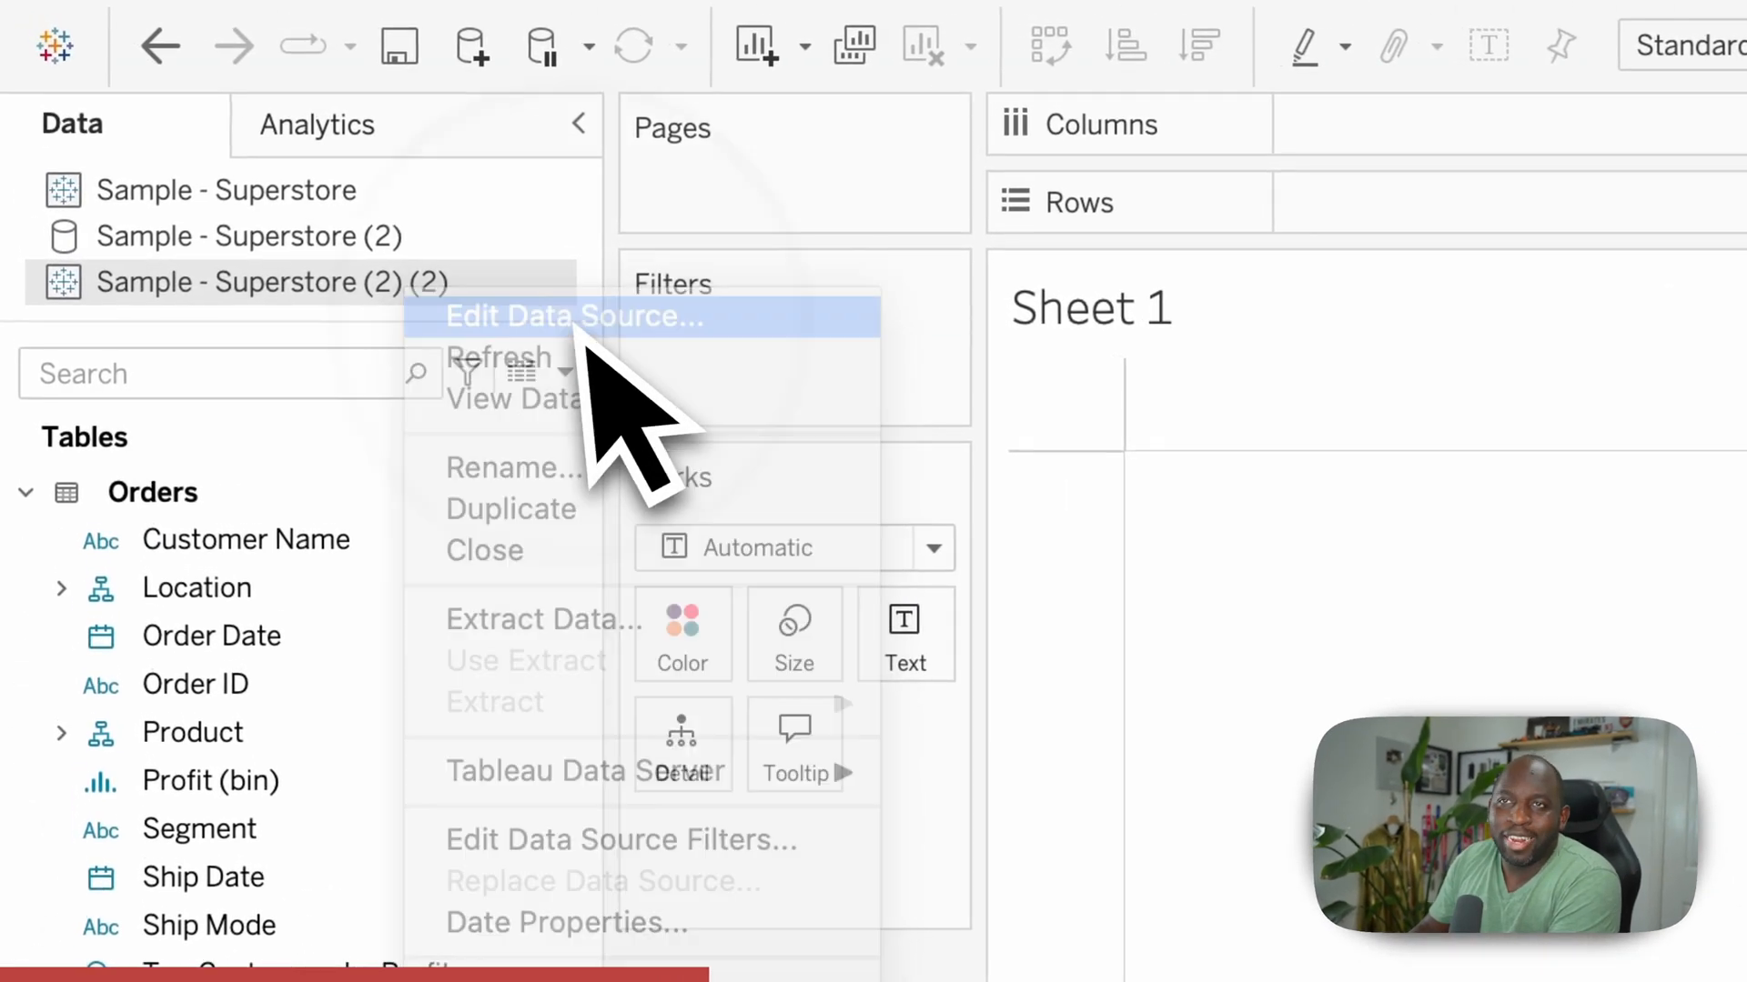
click(574, 315)
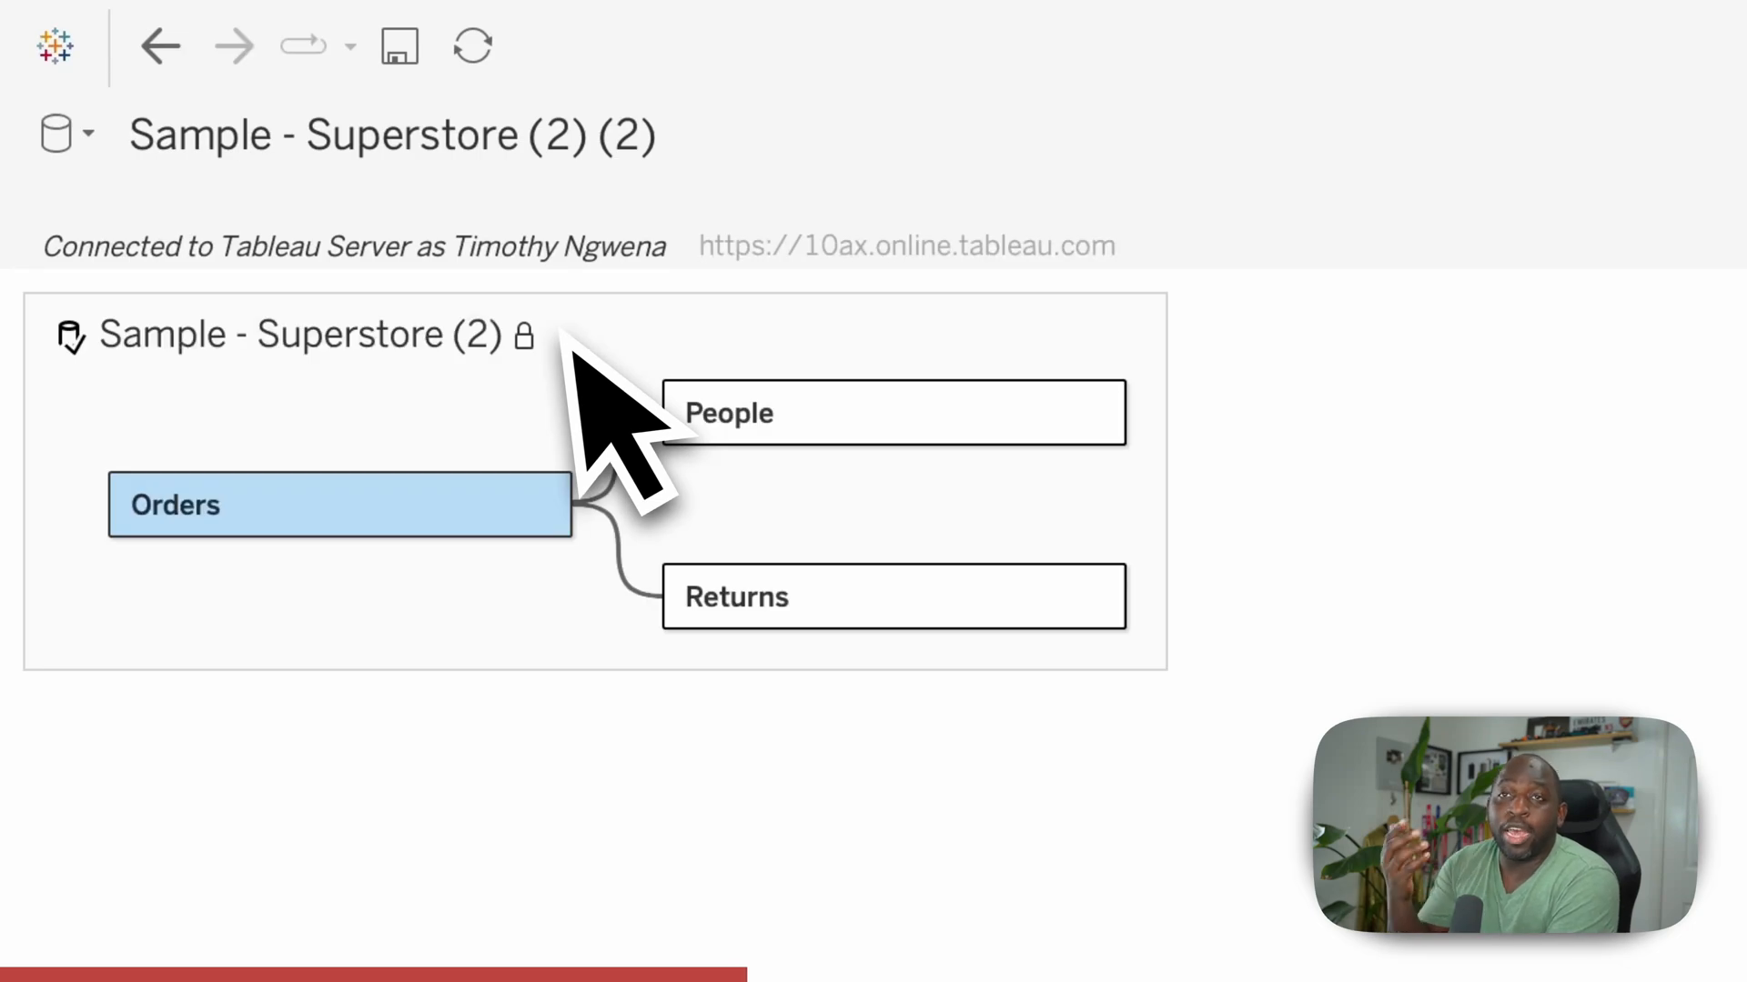
mouse_move(607, 423)
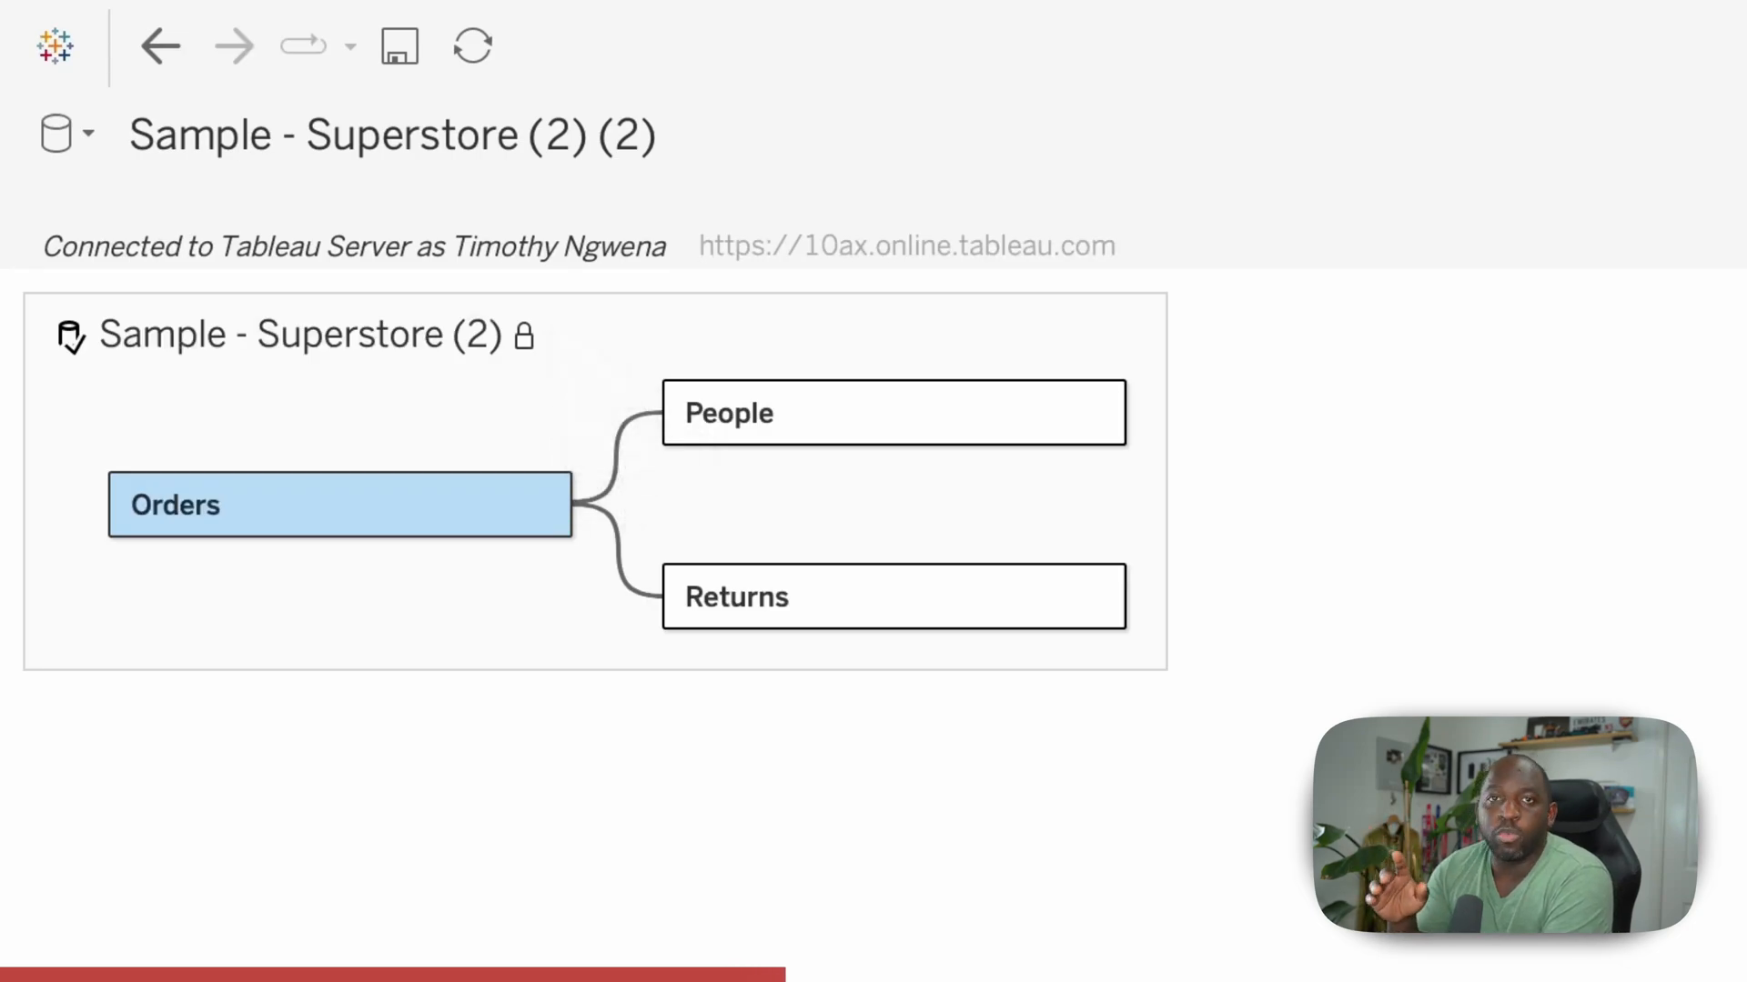